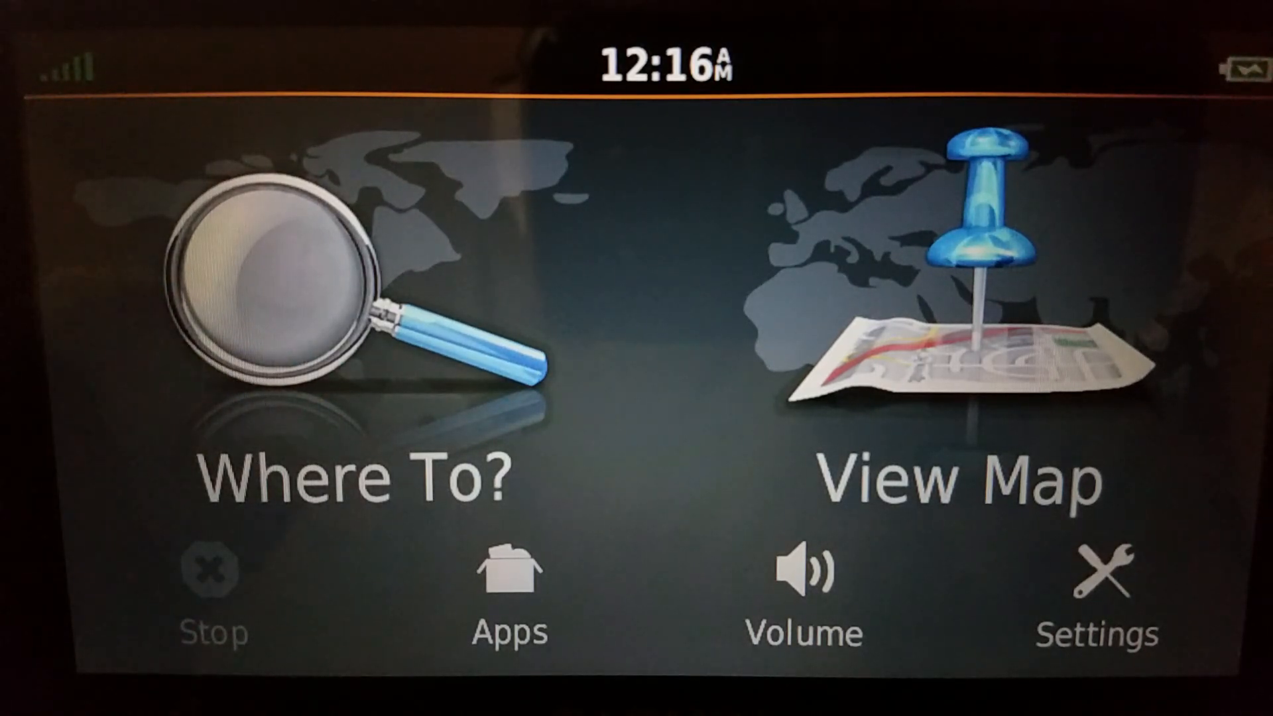
Use the hidden press-and-hold gesture to reach the Diagnostics Page from the home screen.
{"action": "left_click", "coordinate": [1095, 585]}
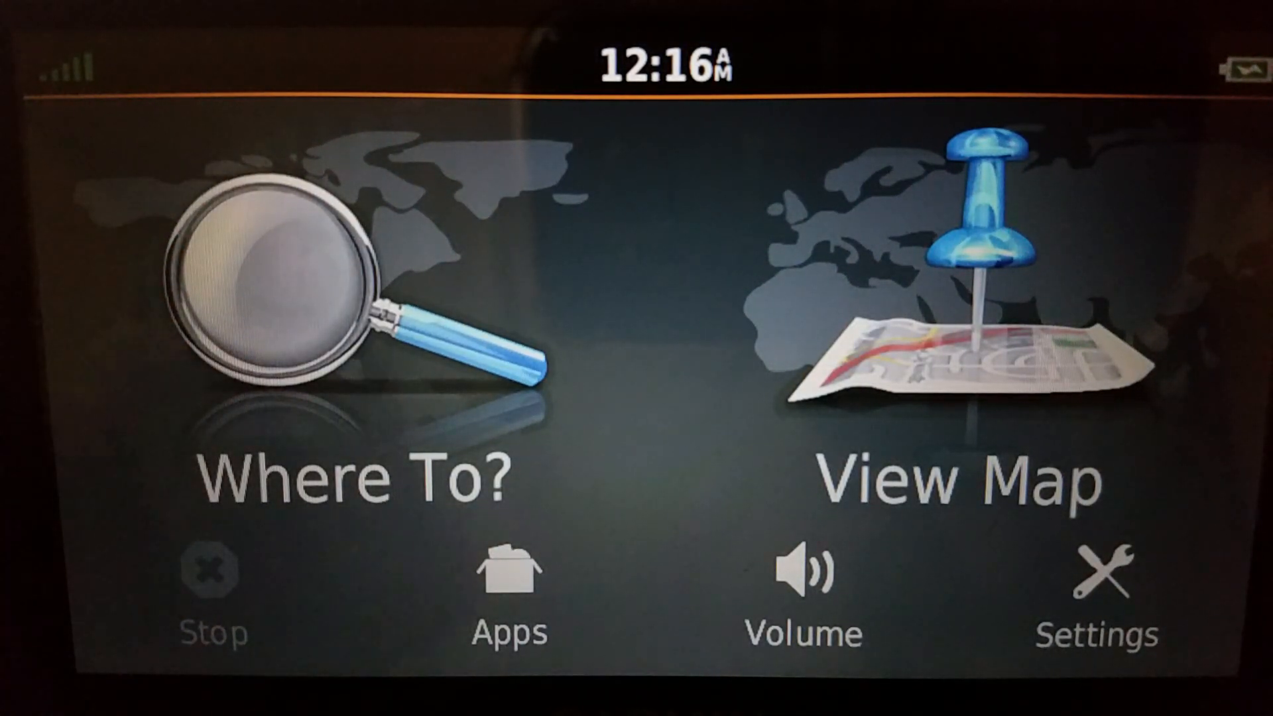
{"action": "left_click", "coordinate": [803, 577]}
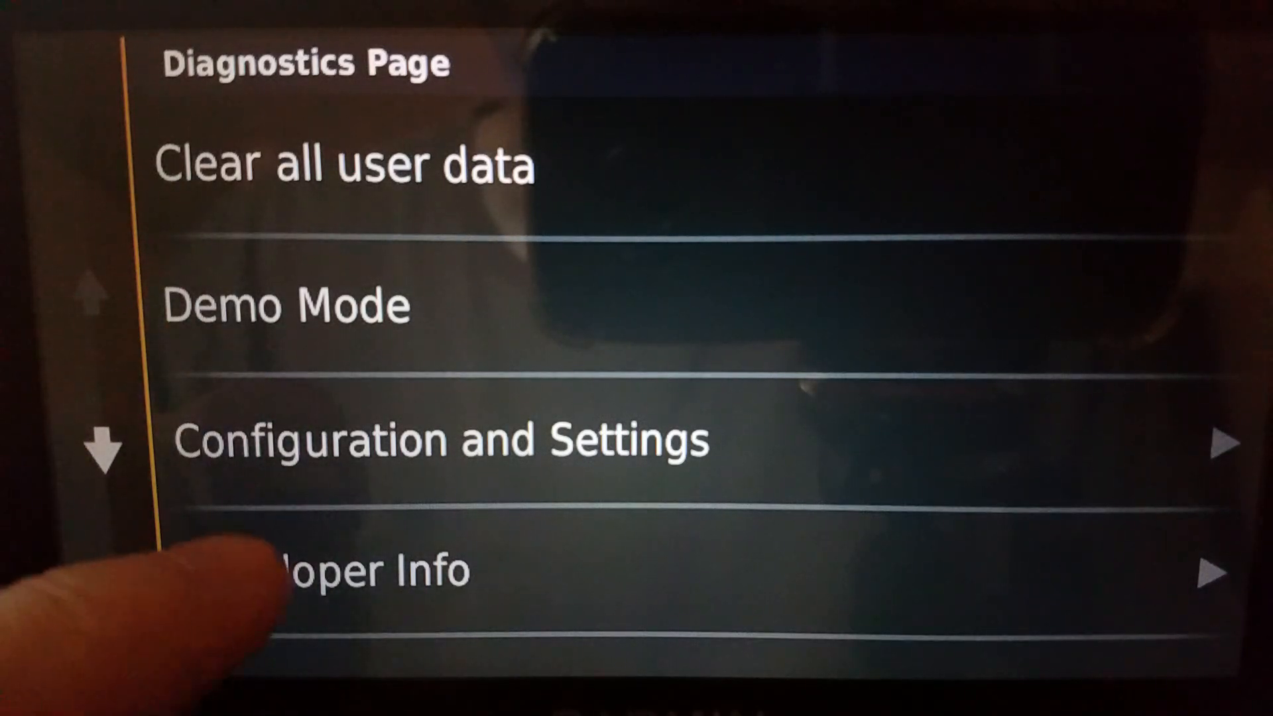
Go through Developer Info and Traffic to the Traffic Receiver Dashboard listing Total Traffic Network and HERE Traffic.
{"action": "left_click", "coordinate": [357, 568]}
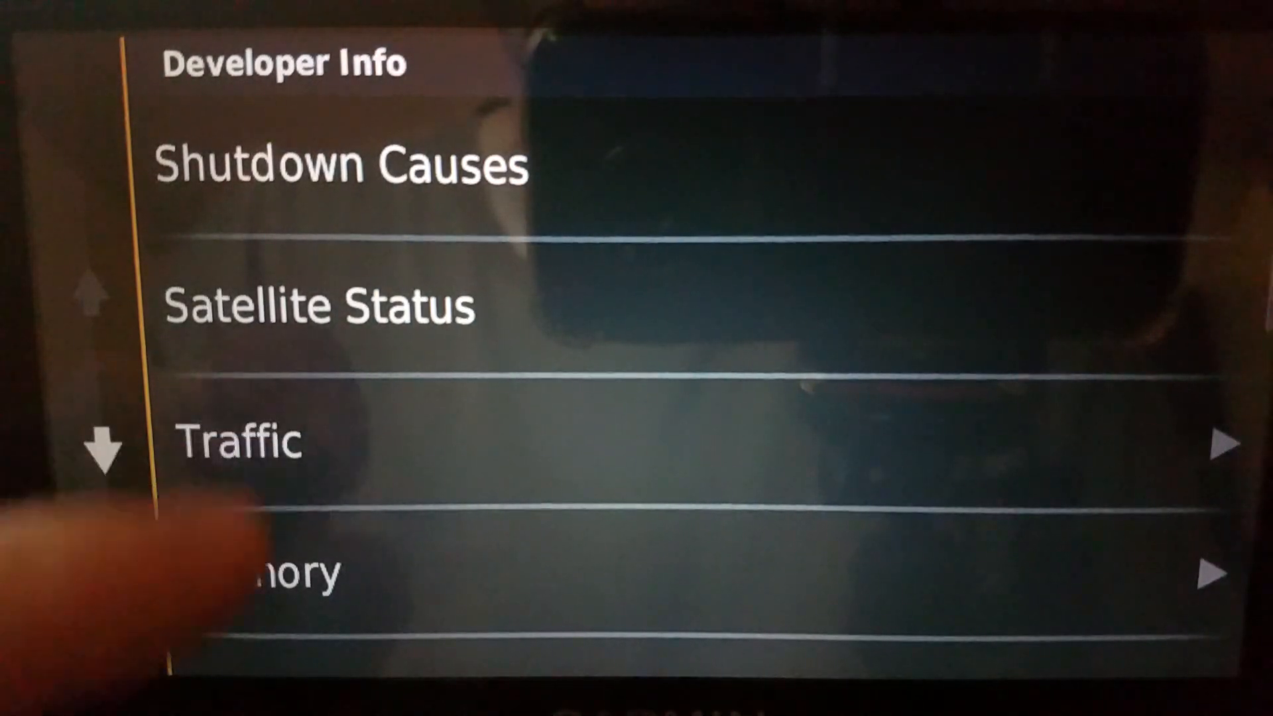
{"action": "left_click", "coordinate": [240, 442]}
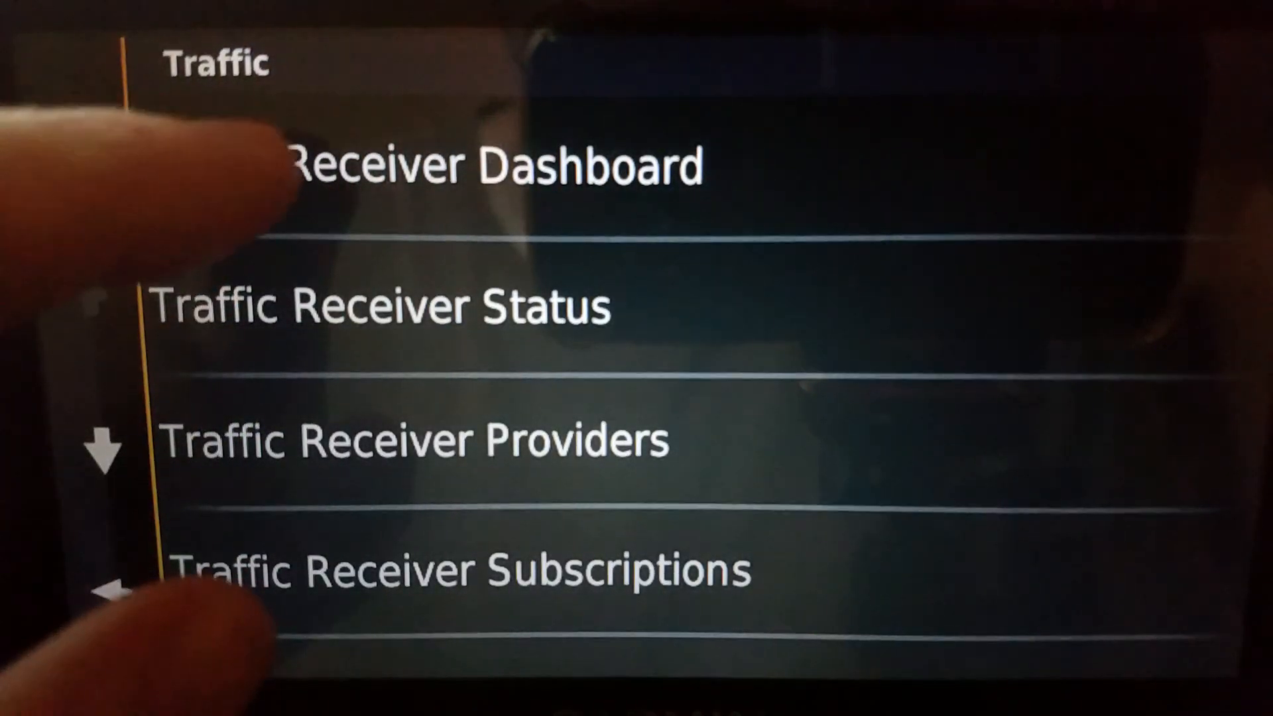
{"action": "left_click", "coordinate": [487, 162]}
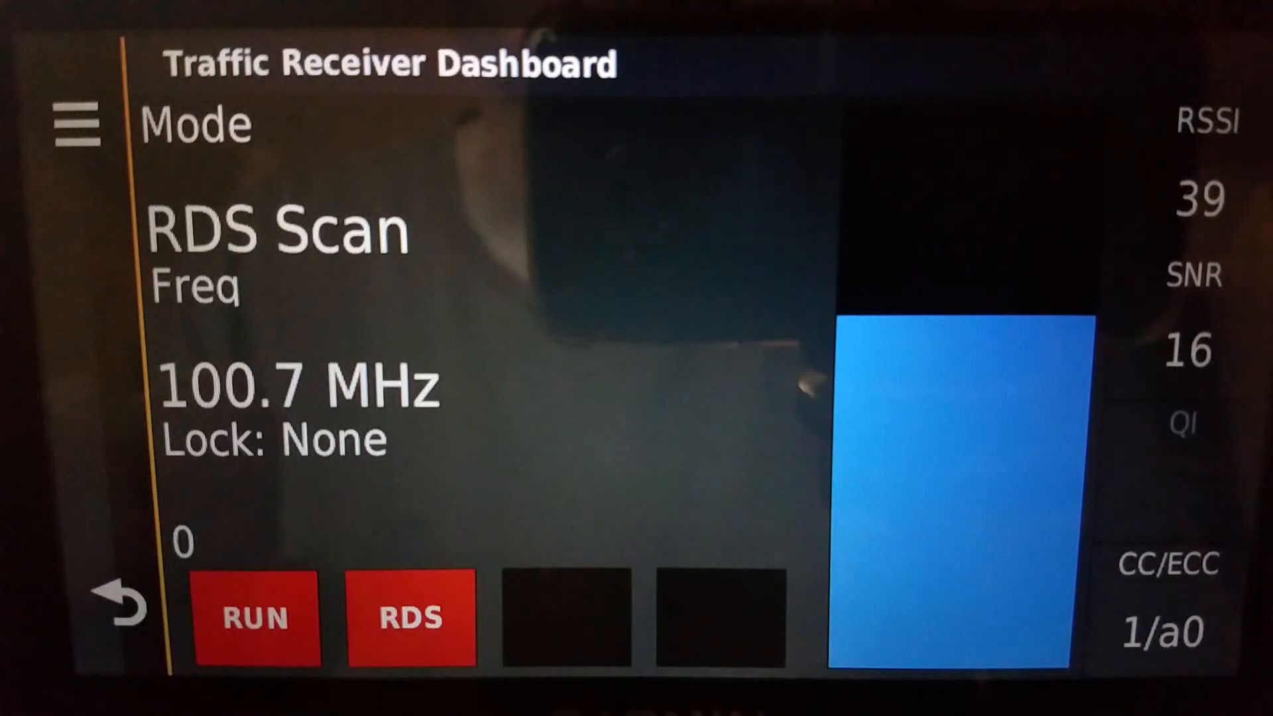
{"action": "left_click", "coordinate": [256, 616]}
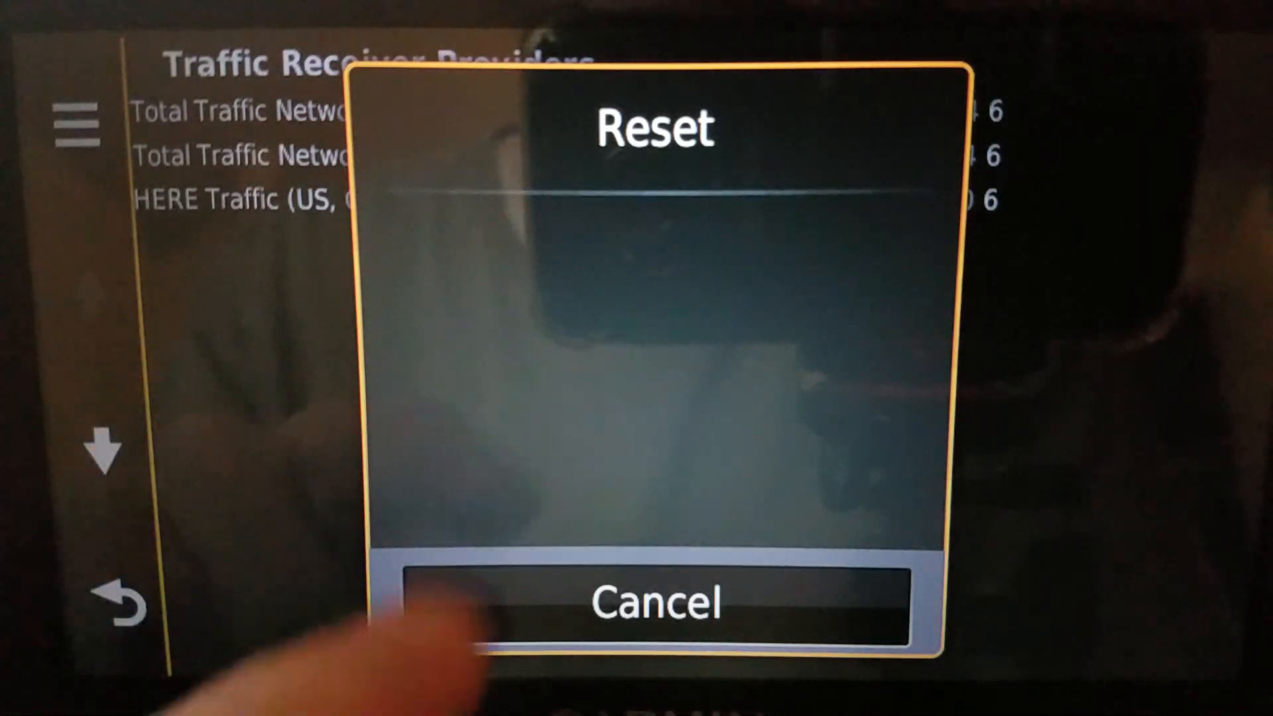
Cancel the Reset prompt on the providers list and return to the Traffic diagnostics menu.
{"action": "left_click", "coordinate": [654, 602]}
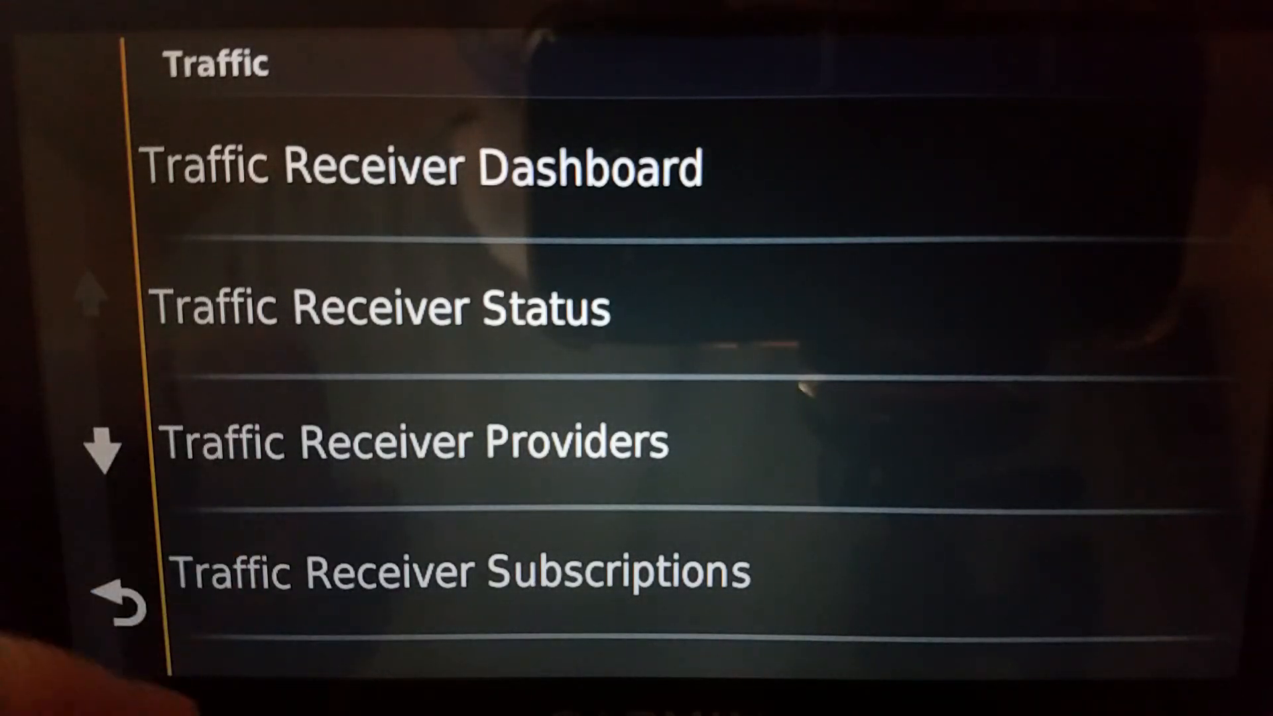
Watch the dashboard's RDS Search find HERE Traffic, then leave diagnostics toward the 50% master volume screen.
{"action": "left_click", "coordinate": [381, 307]}
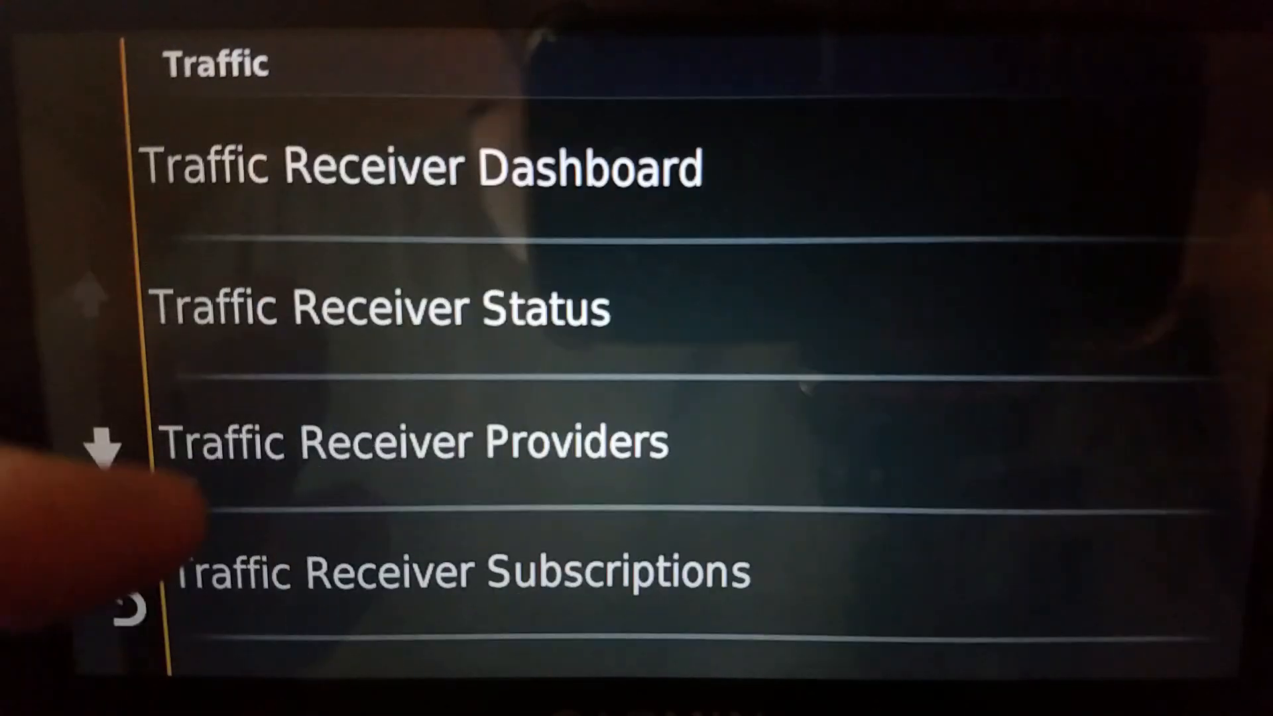
{"action": "left_click", "coordinate": [429, 165]}
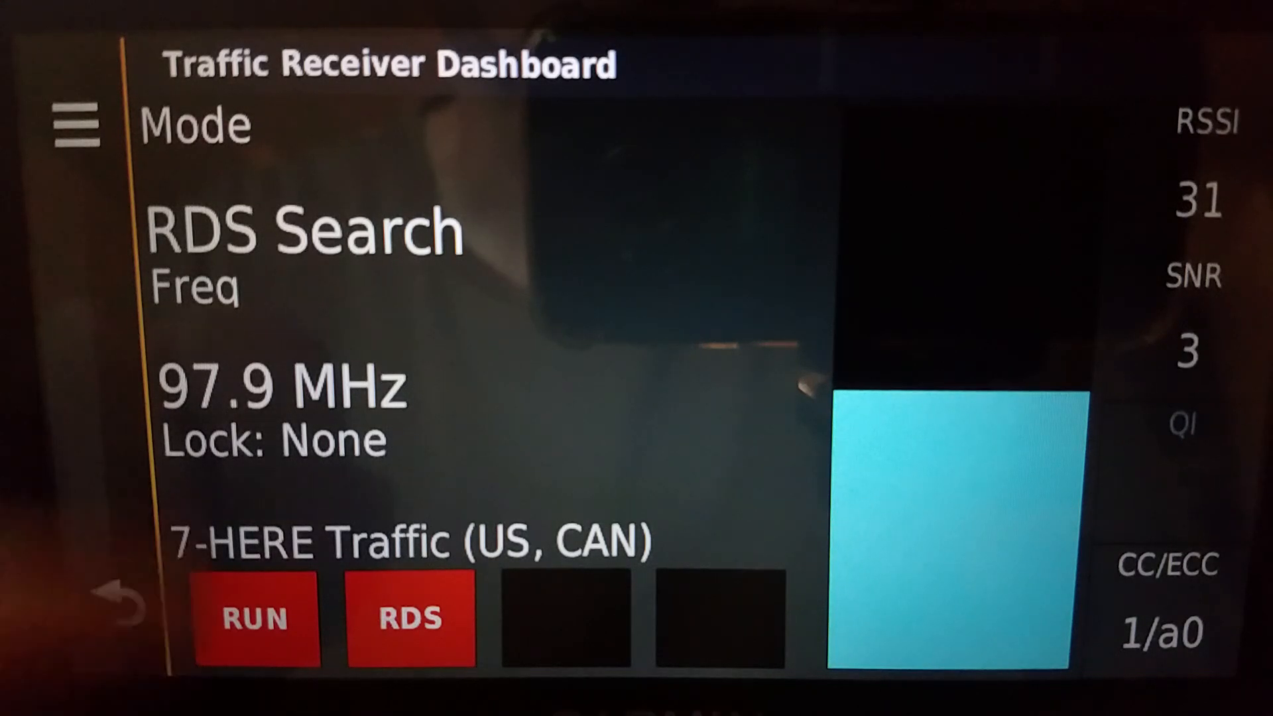
{"action": "left_click", "coordinate": [409, 619]}
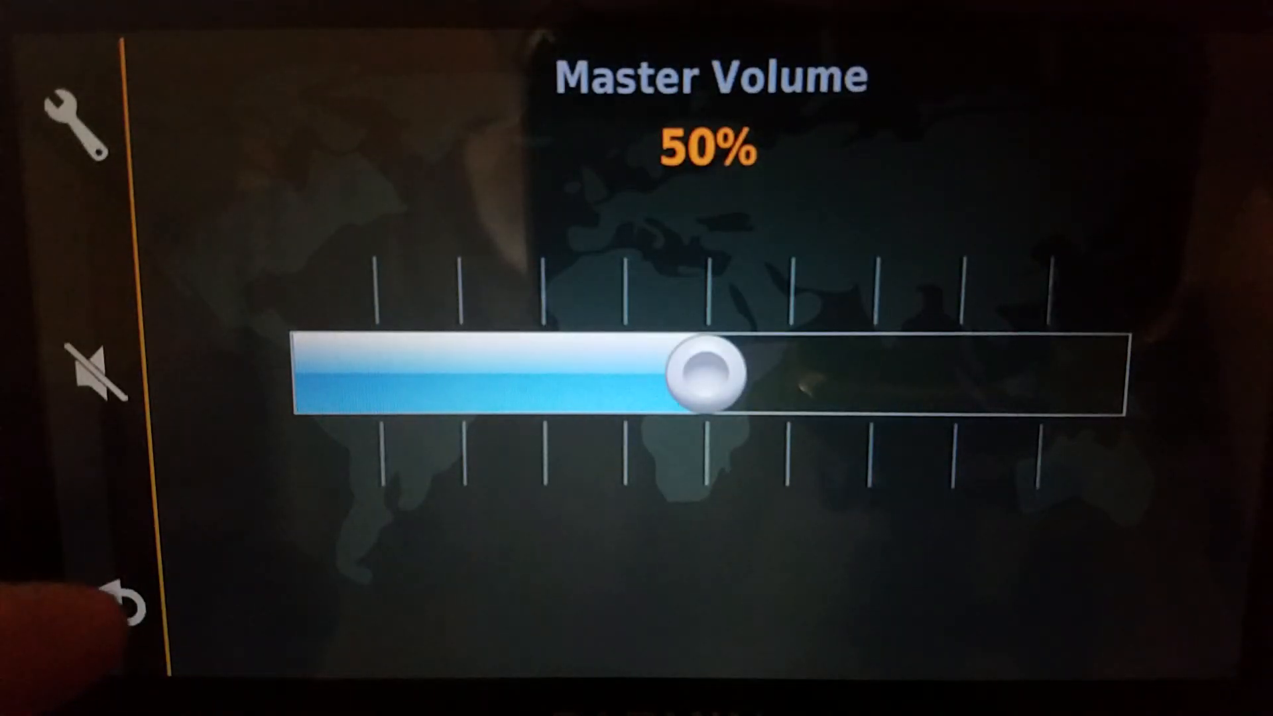
Return home and reach Settings > Traffic > Current Provider, showing Auto searching with HERE Traffic listed.
{"action": "left_click", "coordinate": [130, 600]}
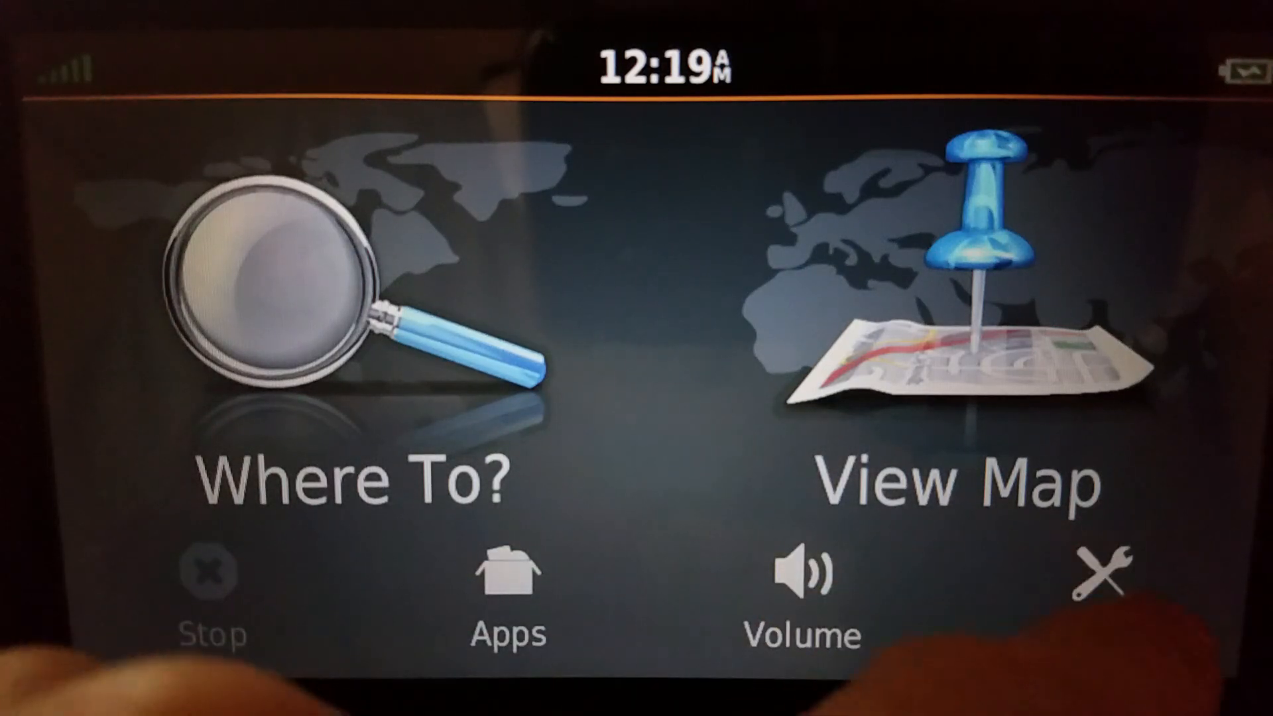
{"action": "left_click", "coordinate": [1105, 573]}
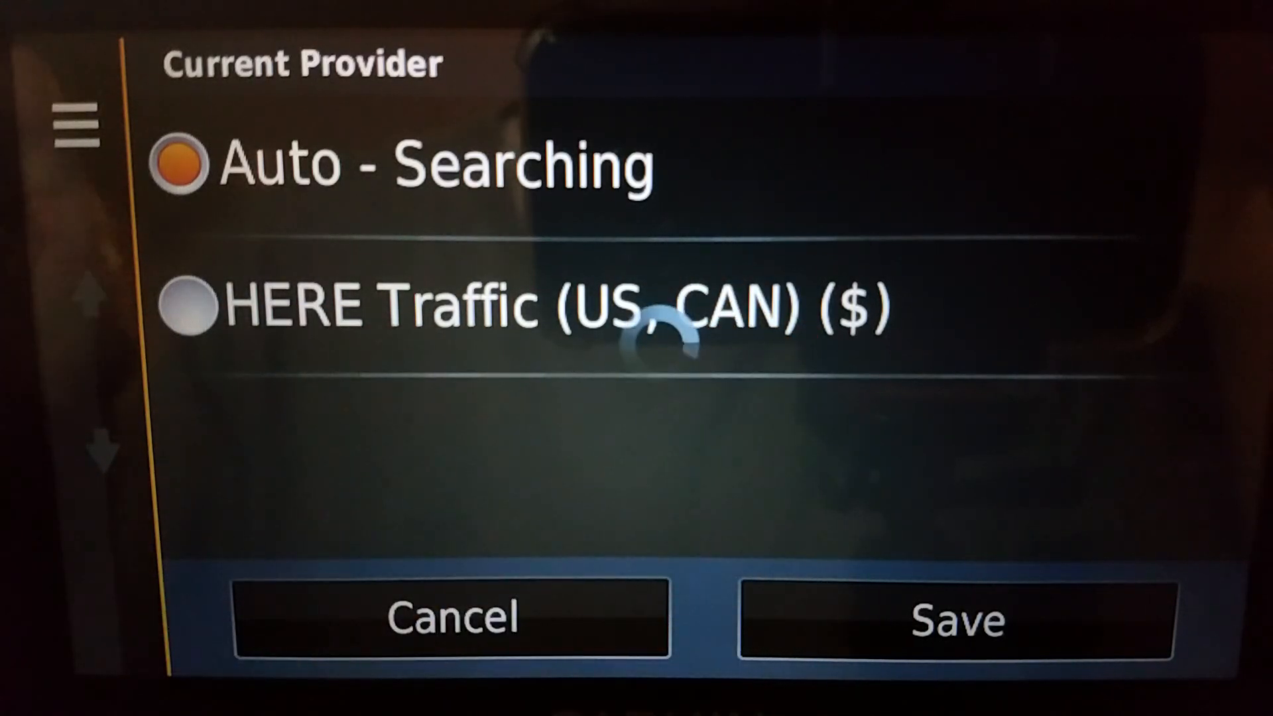
{"action": "left_click", "coordinate": [451, 617]}
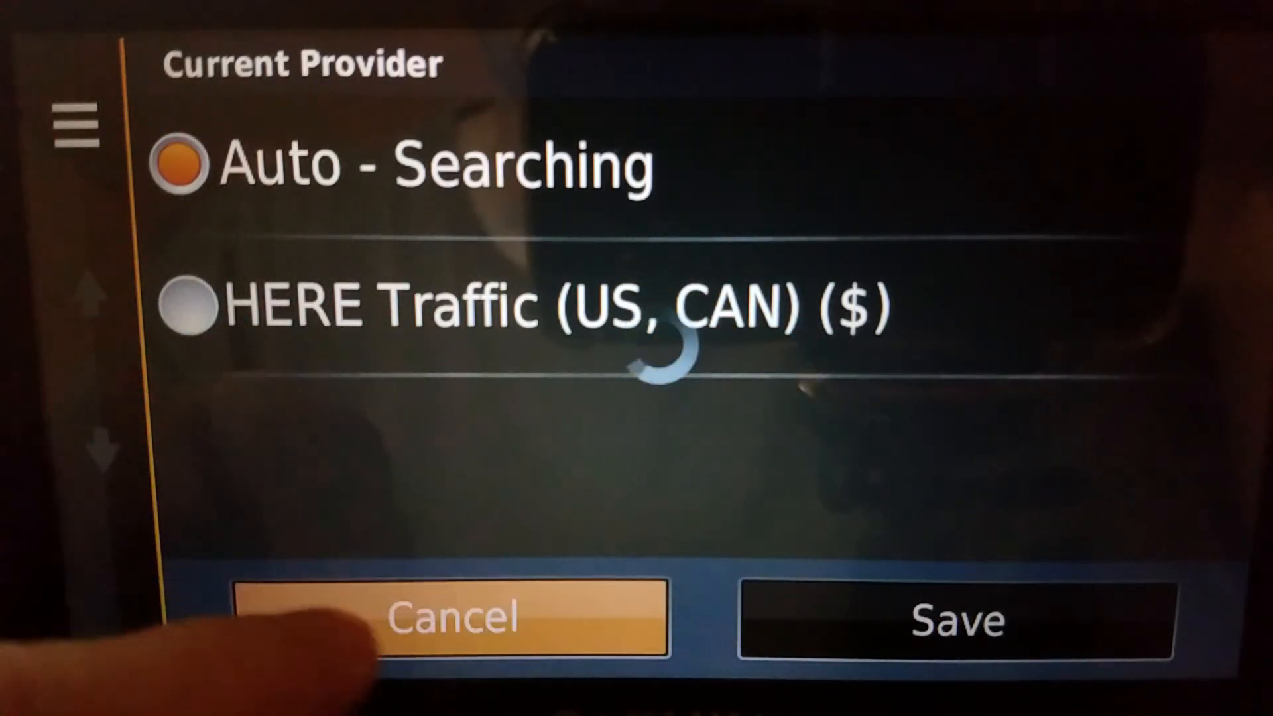
Cancel the Current Provider choice, leaving Auto searching, and back out to the Where To? / View Map menu.
{"action": "left_click", "coordinate": [451, 617]}
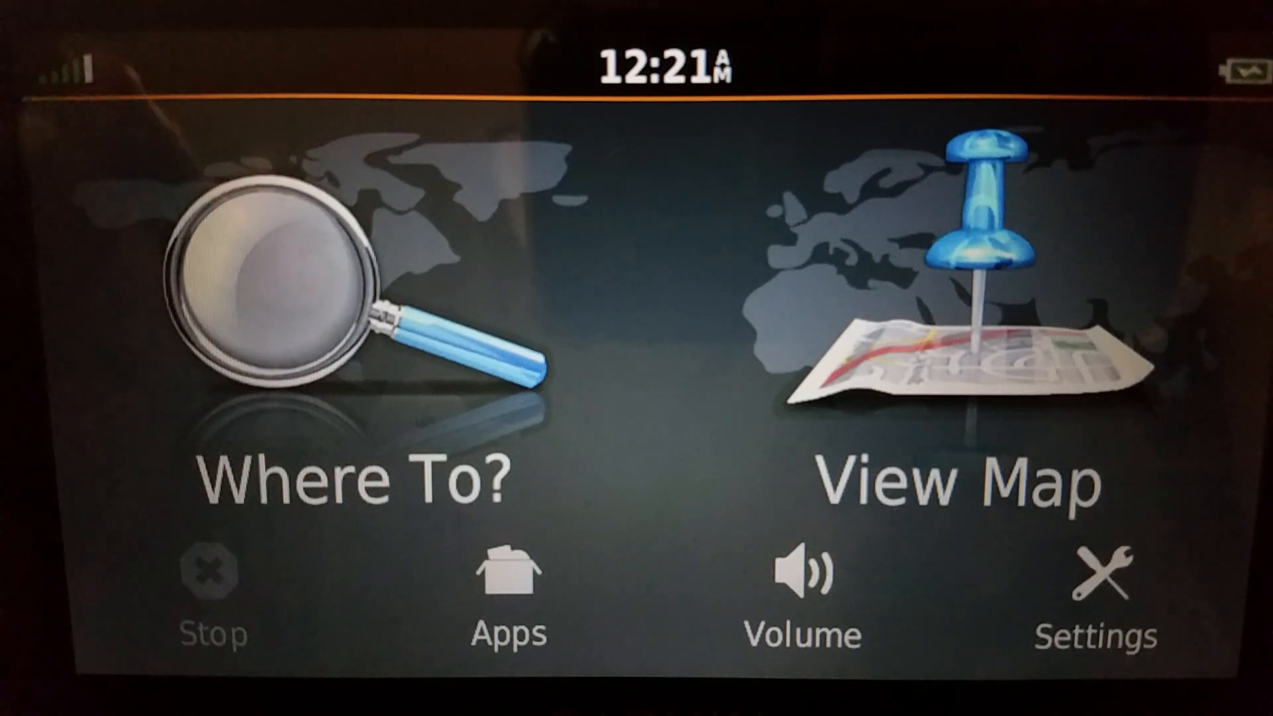
{"action": "left_click", "coordinate": [1096, 585]}
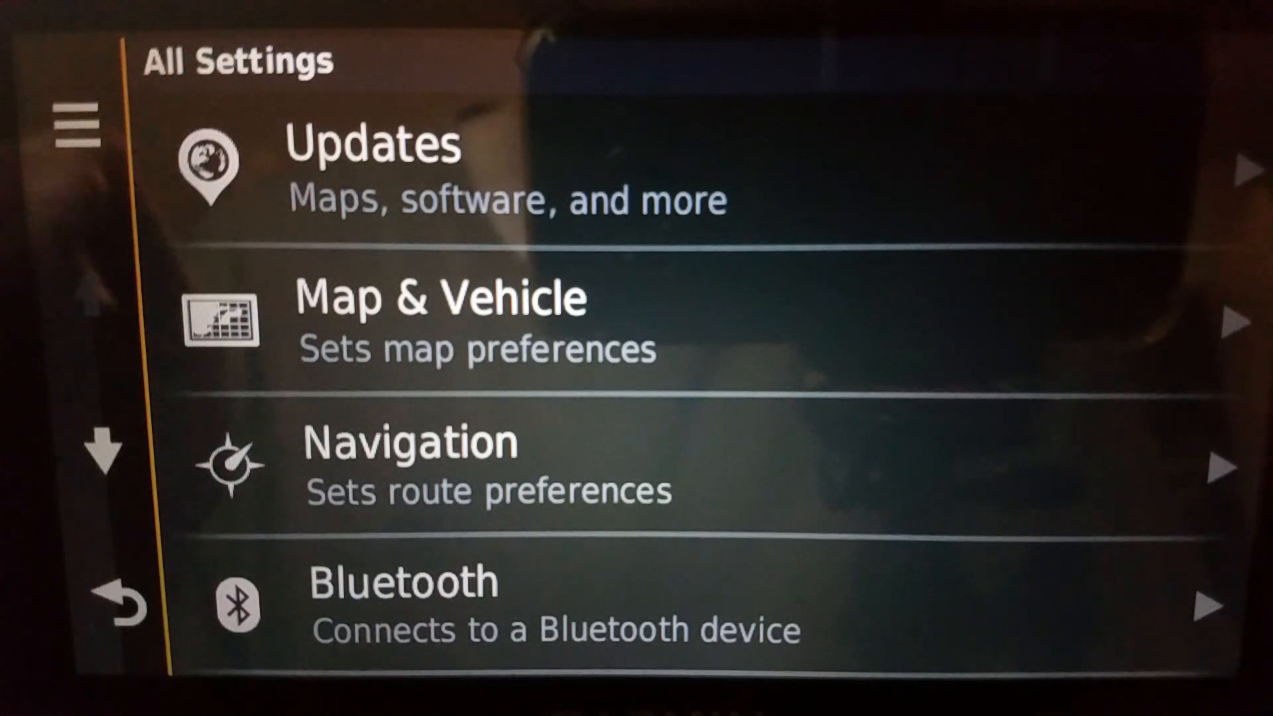
{"action": "scroll", "scroll_direction": "down", "scroll_amount": 3}
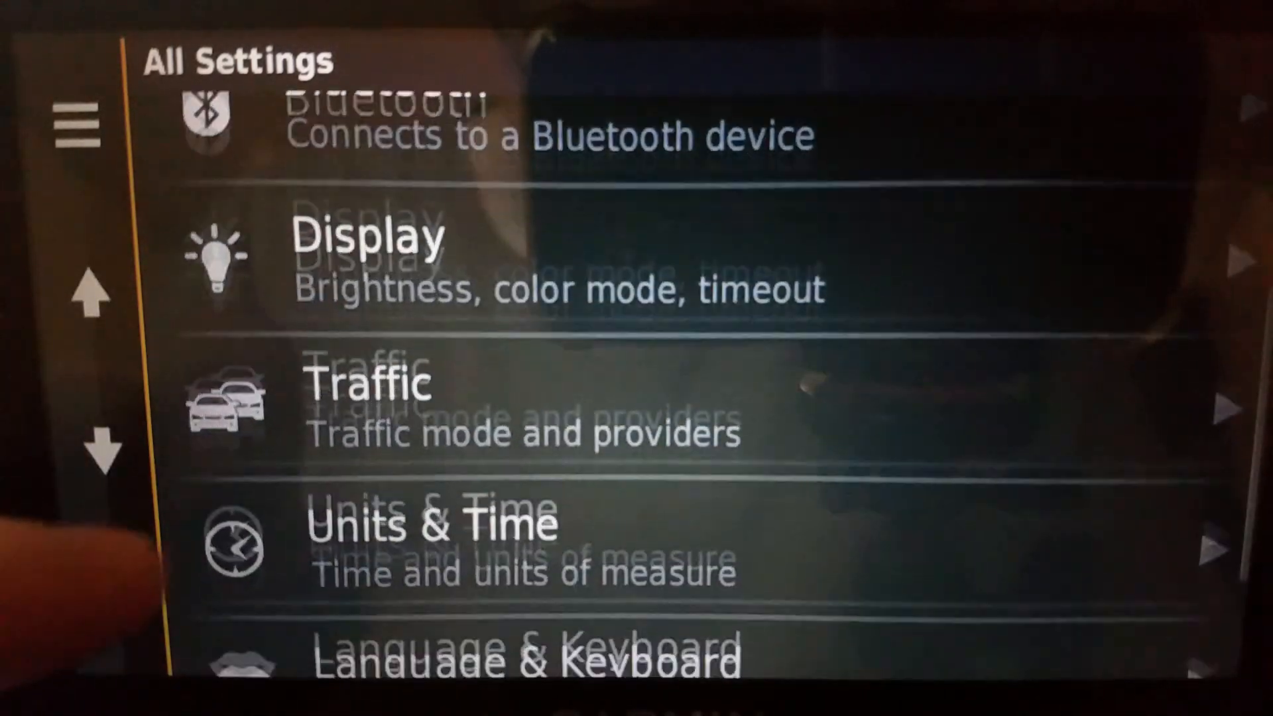
{"action": "left_click", "coordinate": [370, 398]}
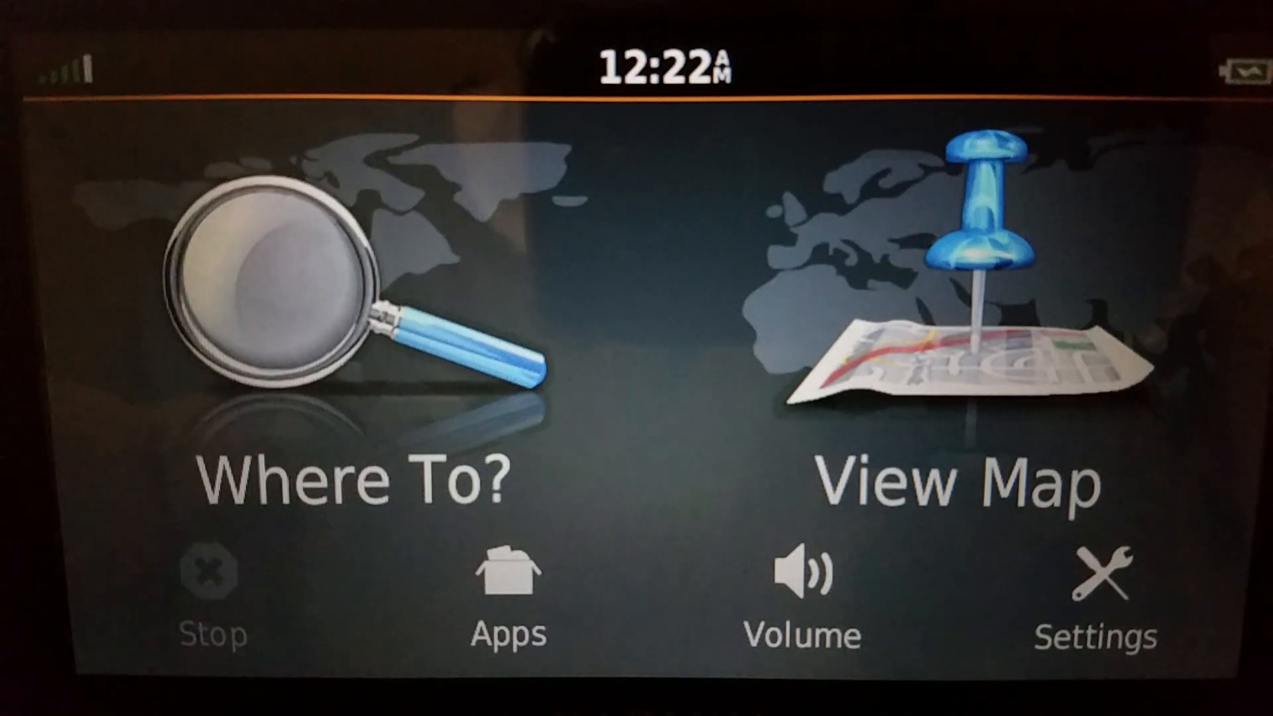
{"action": "left_click", "coordinate": [799, 573]}
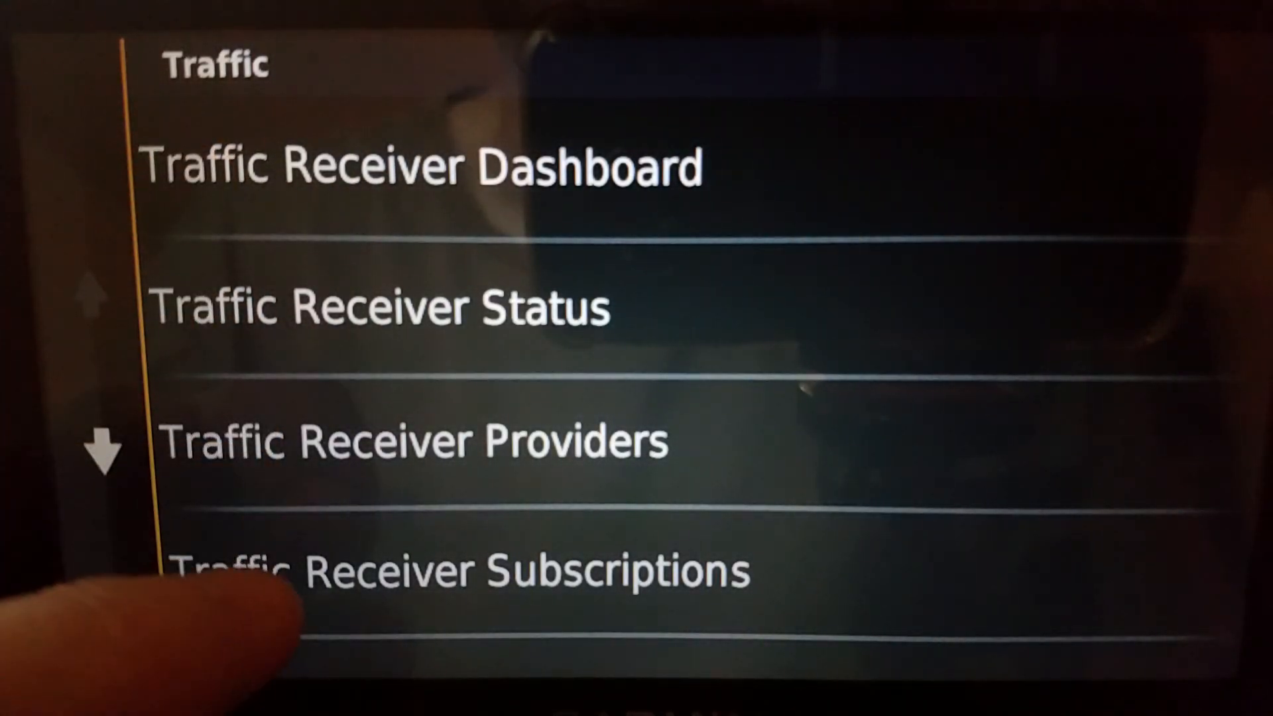
View Traffic Receiver Subscriptions showing two HERE Traffic (US, CAN) entries, count=2, valid=1.
{"action": "left_click", "coordinate": [455, 569]}
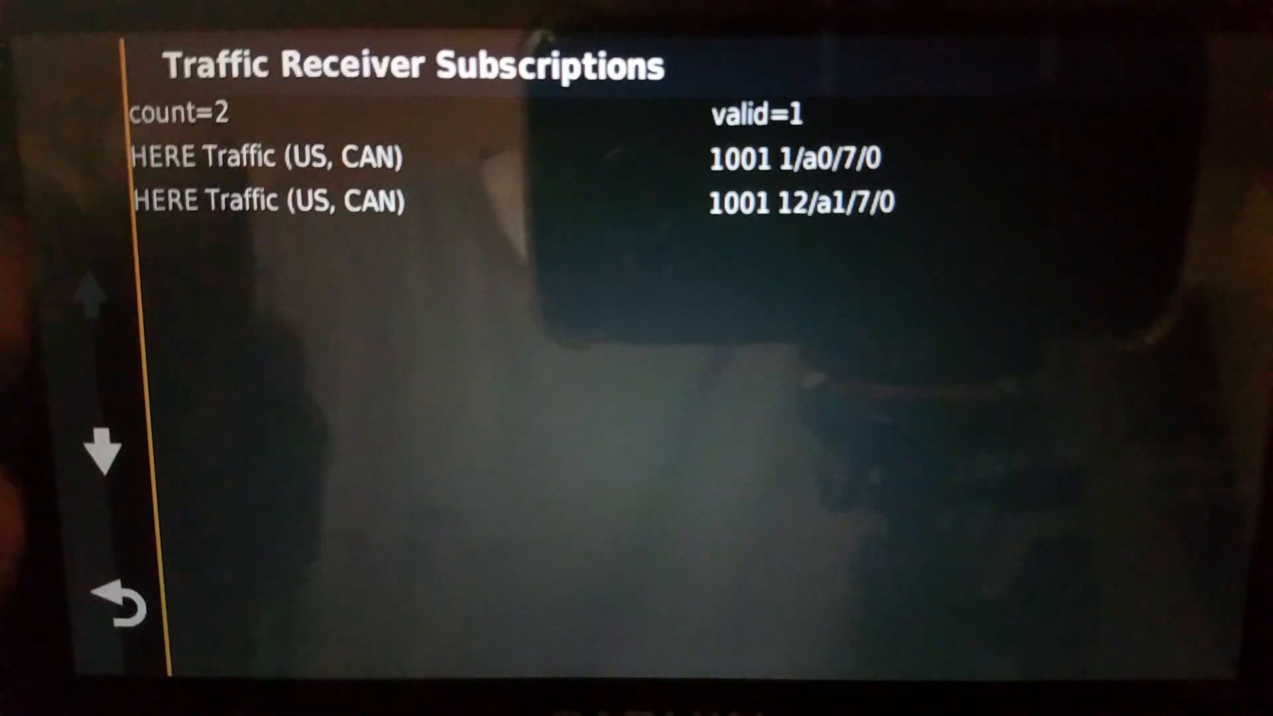
Review the Traffic Receiver Providers list, cancel its Reset prompt, and return to the Traffic diagnostics menu.
{"action": "left_click", "coordinate": [122, 605]}
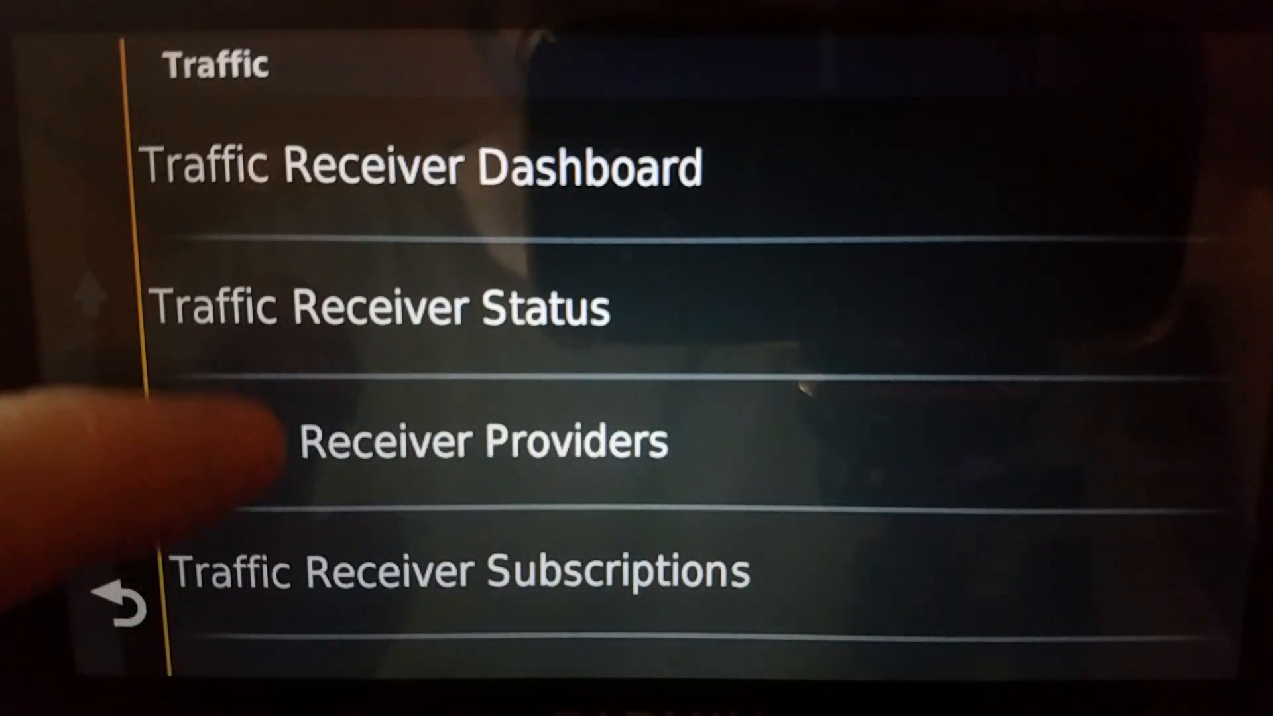
{"action": "left_click", "coordinate": [482, 440]}
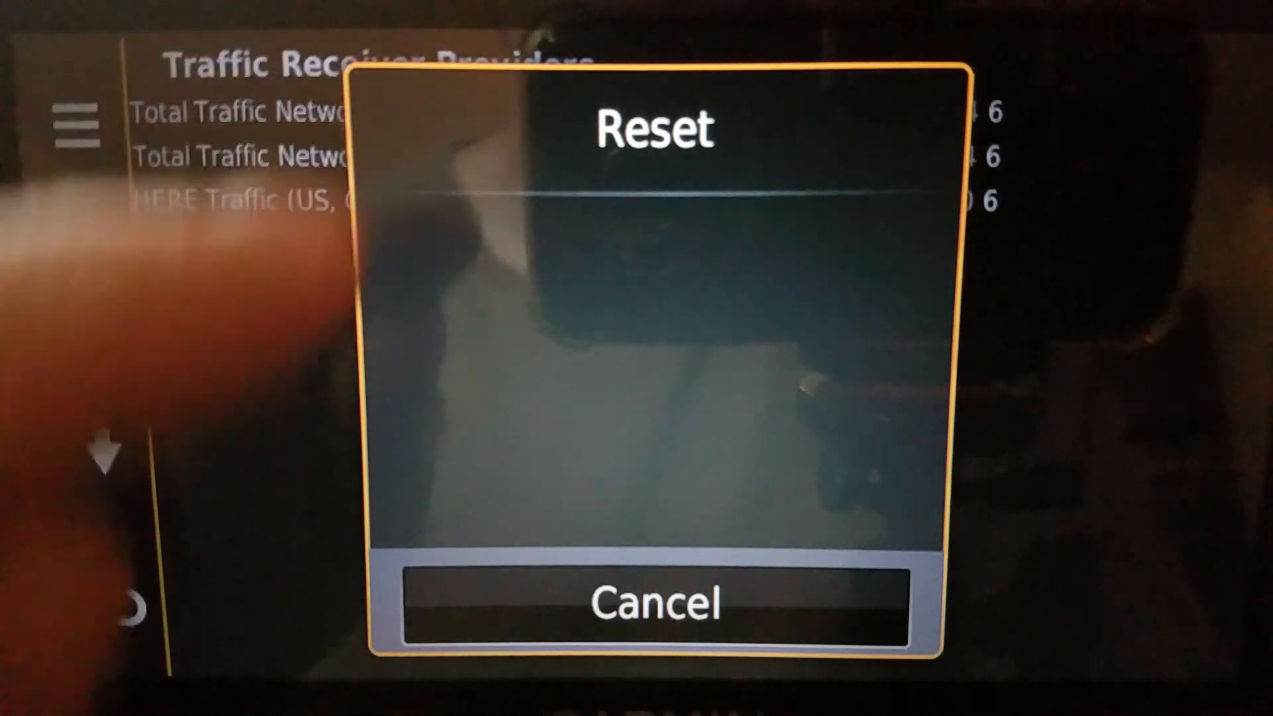
{"action": "left_click", "coordinate": [654, 602]}
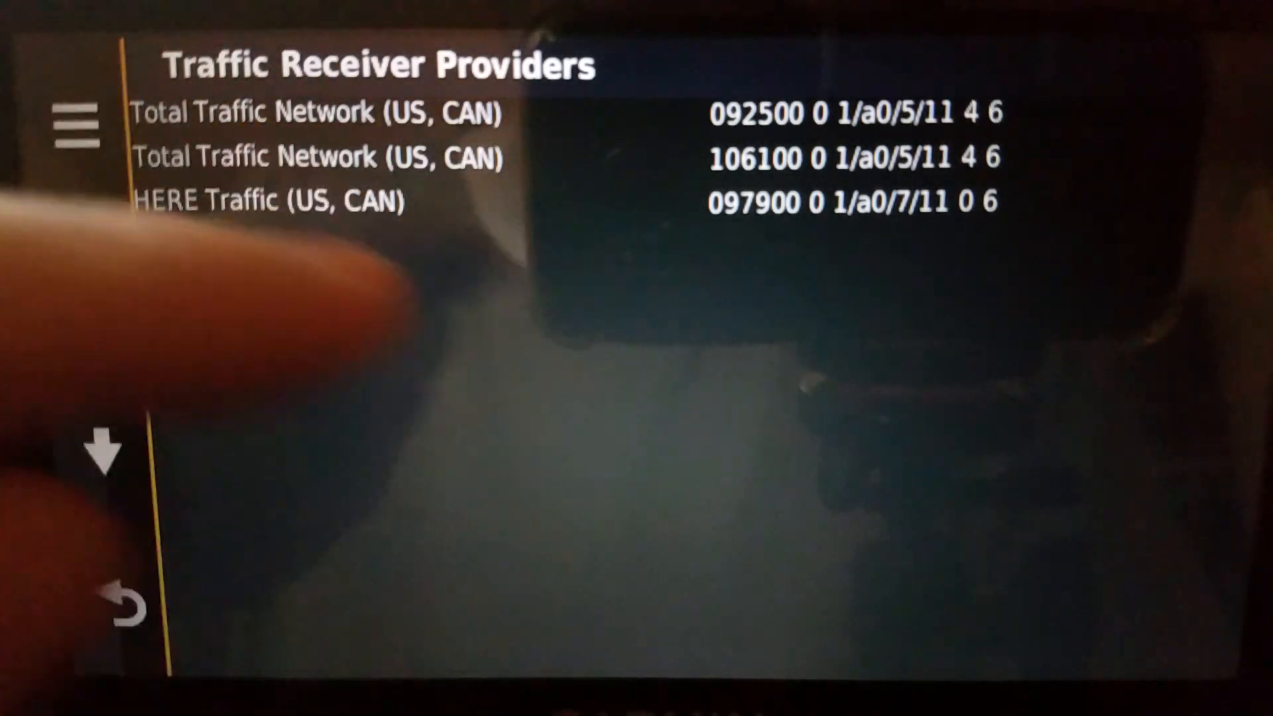
{"action": "left_click", "coordinate": [126, 605]}
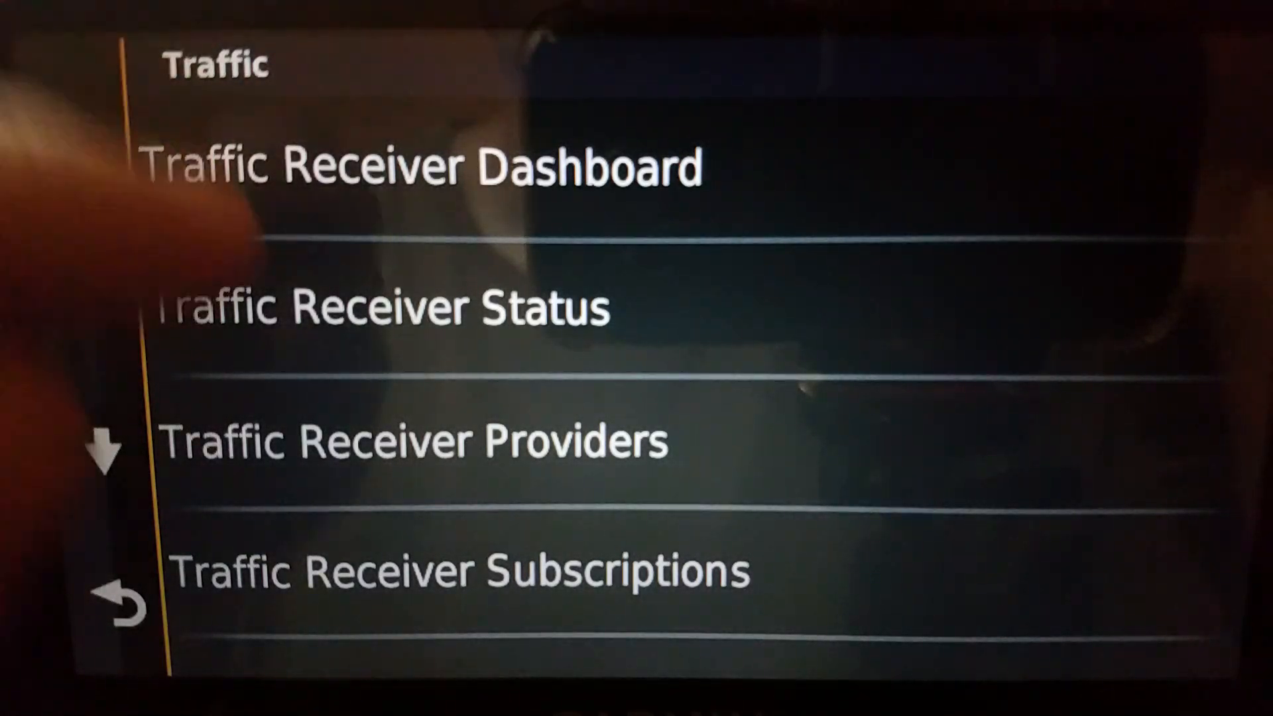
Leave diagnostics for All Settings and enter Traffic, showing Current Provider Searching for Update.
{"action": "left_click", "coordinate": [428, 166]}
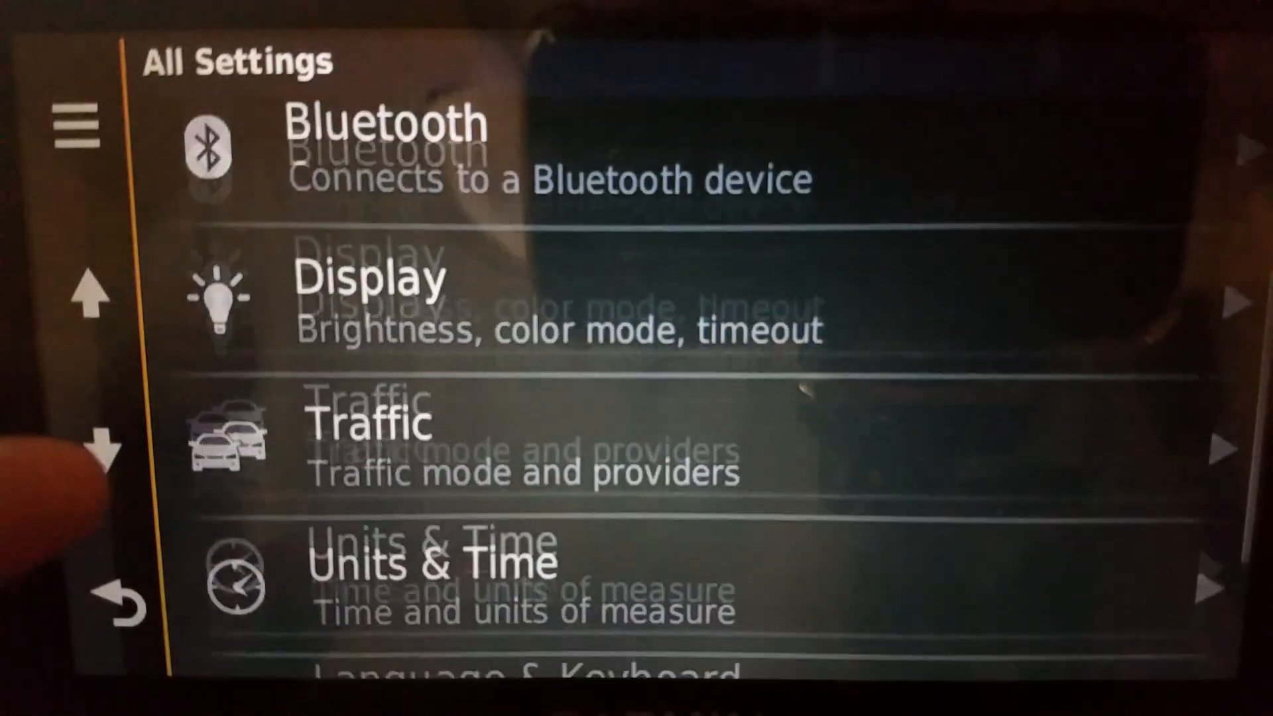
{"action": "left_click", "coordinate": [370, 439]}
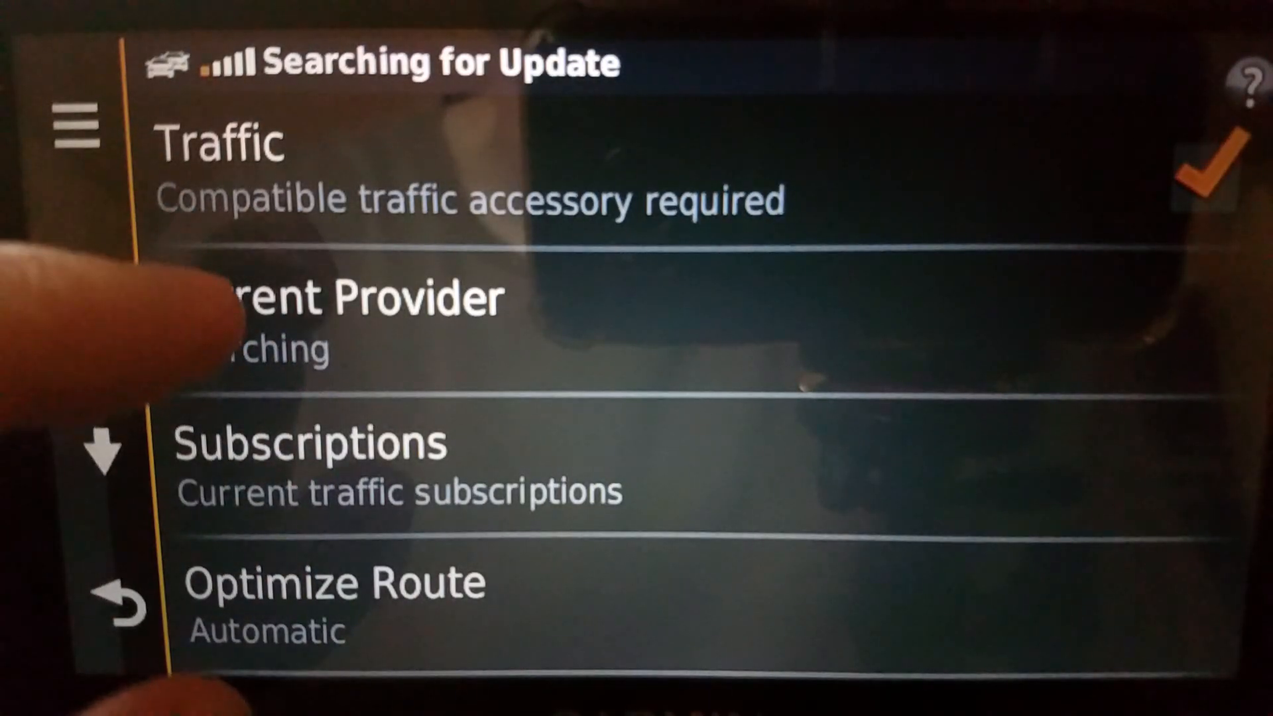